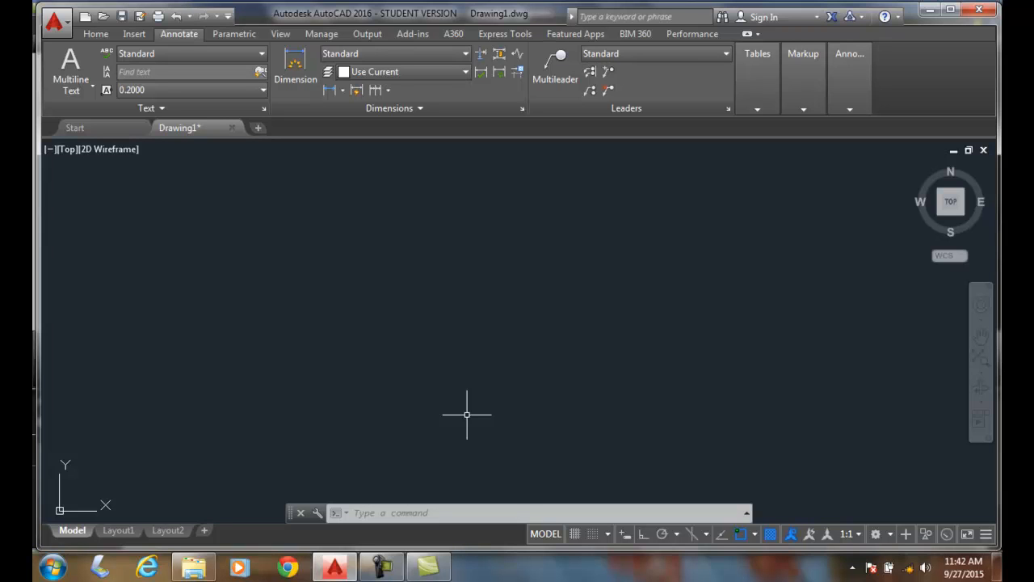
mouse_move(329, 360)
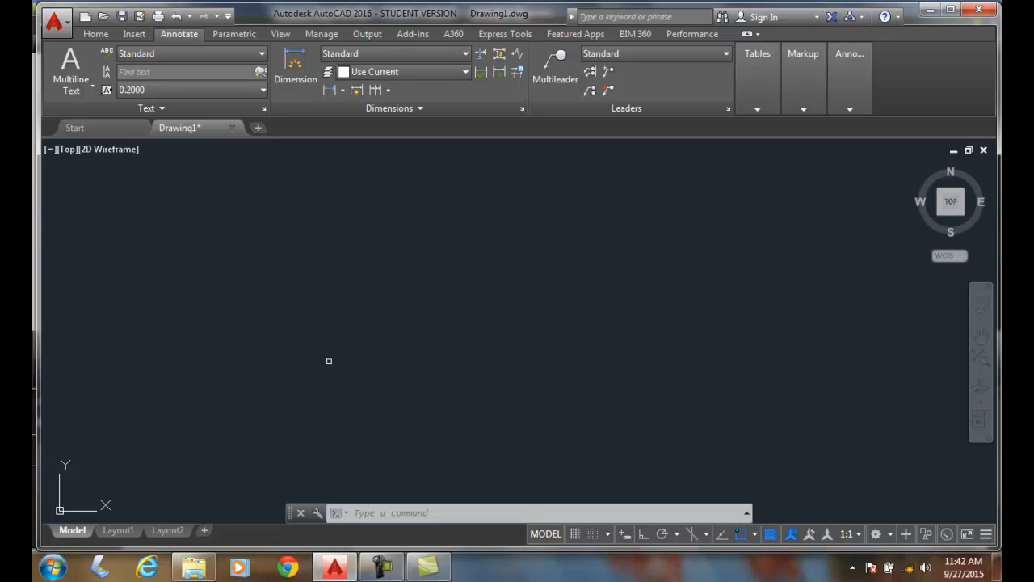
mouse_move(499, 307)
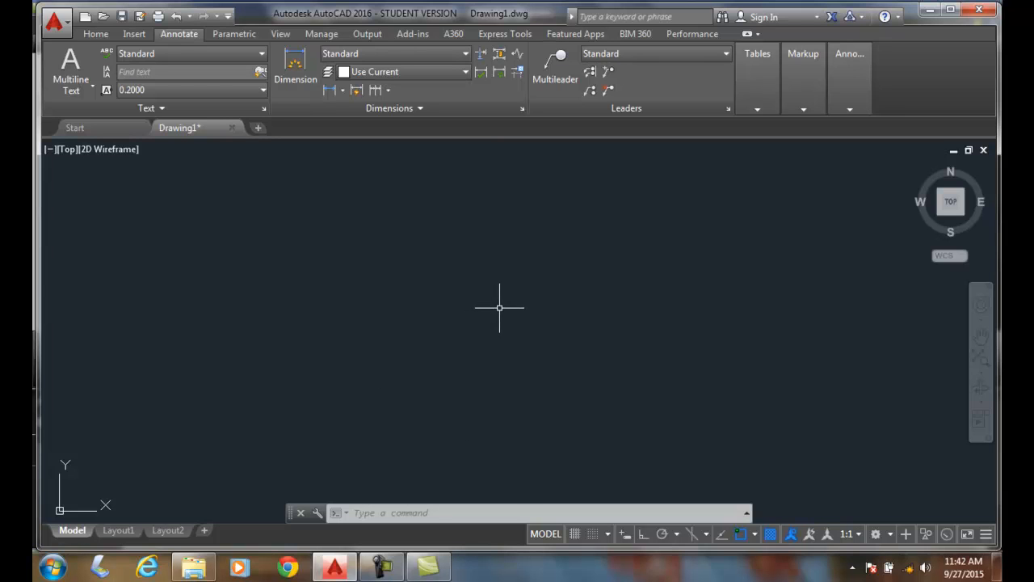
mouse_move(502, 310)
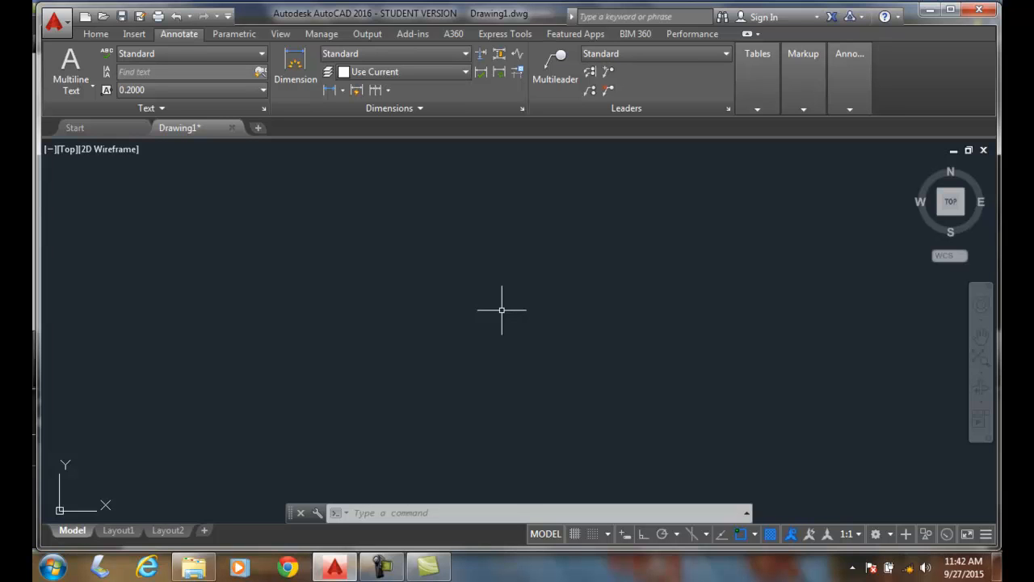
mouse_move(474, 328)
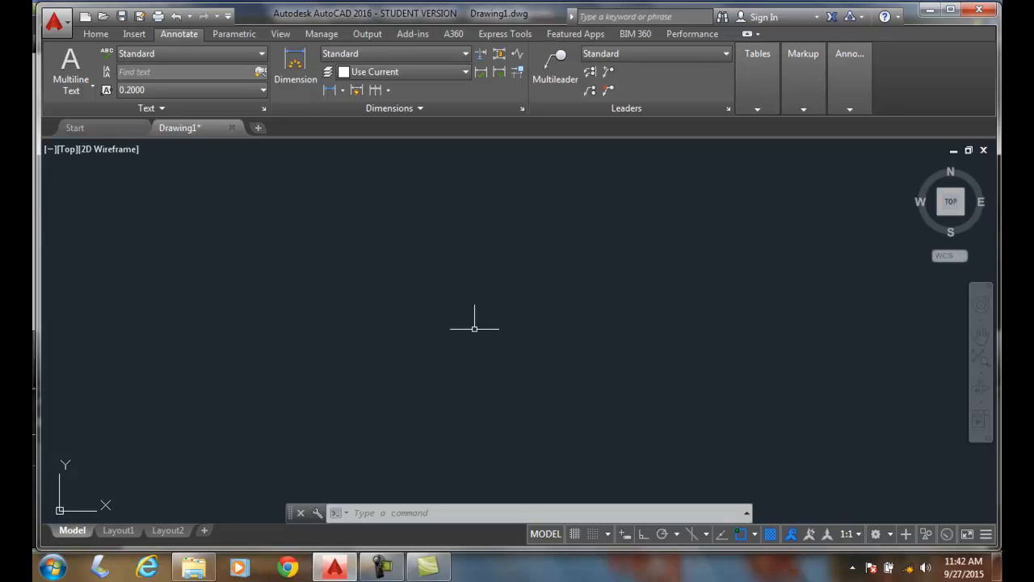
mouse_move(484, 332)
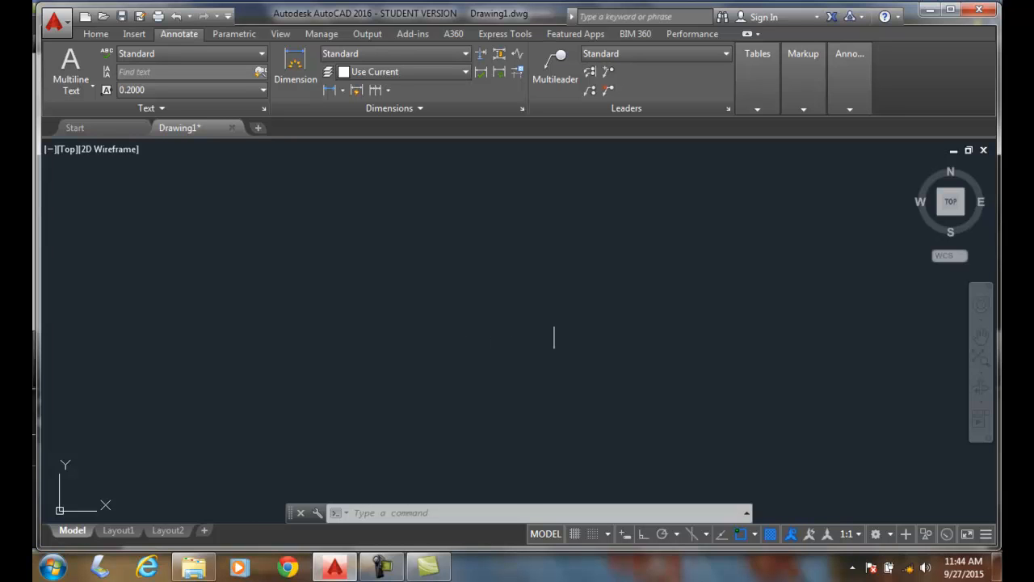
mouse_move(464, 310)
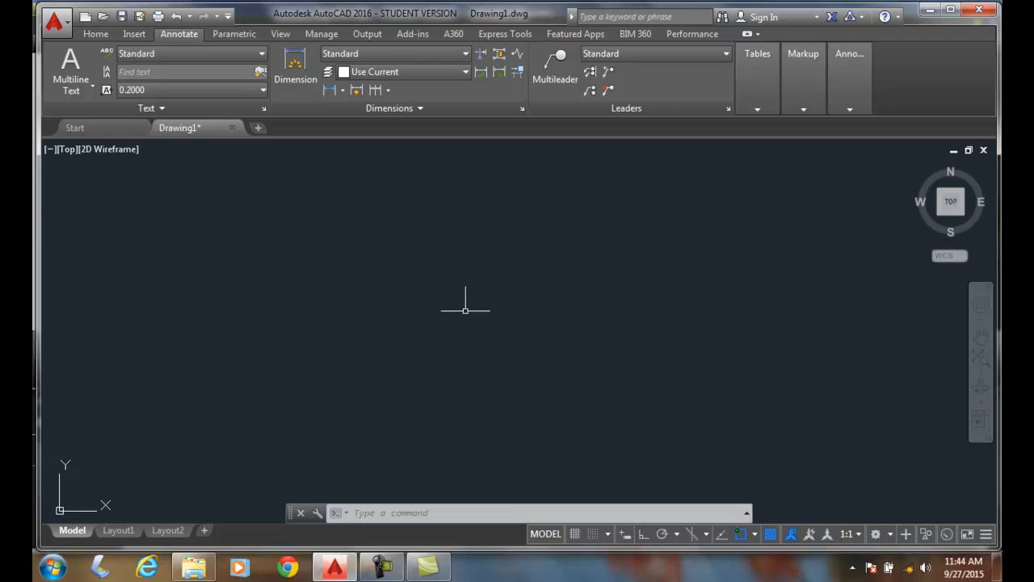